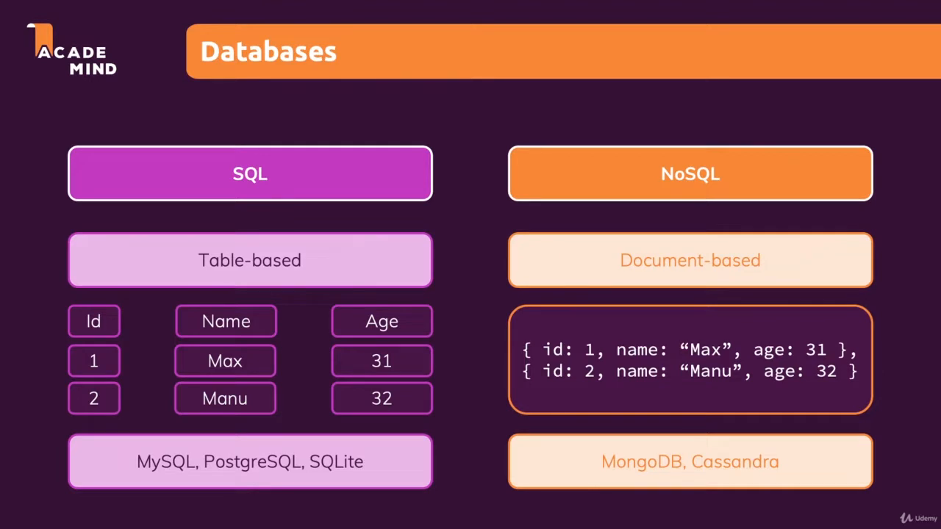
double_click(336, 462)
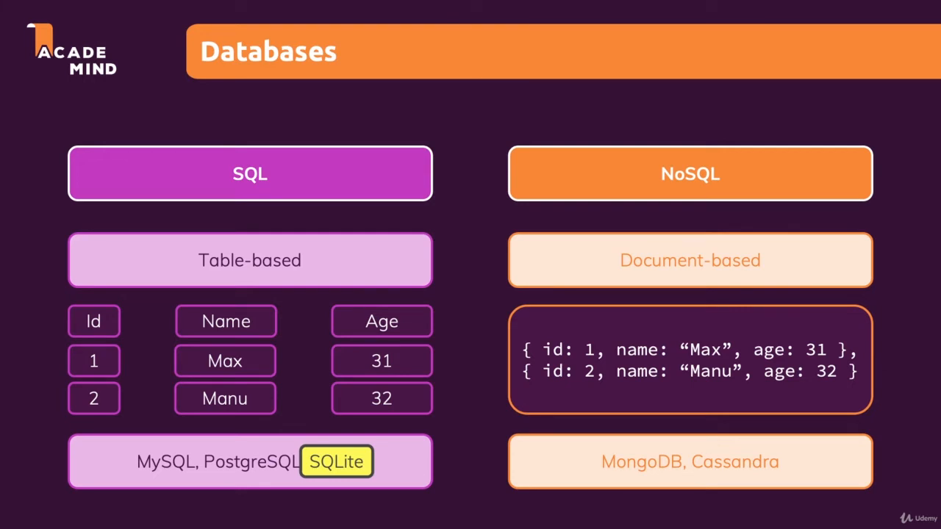